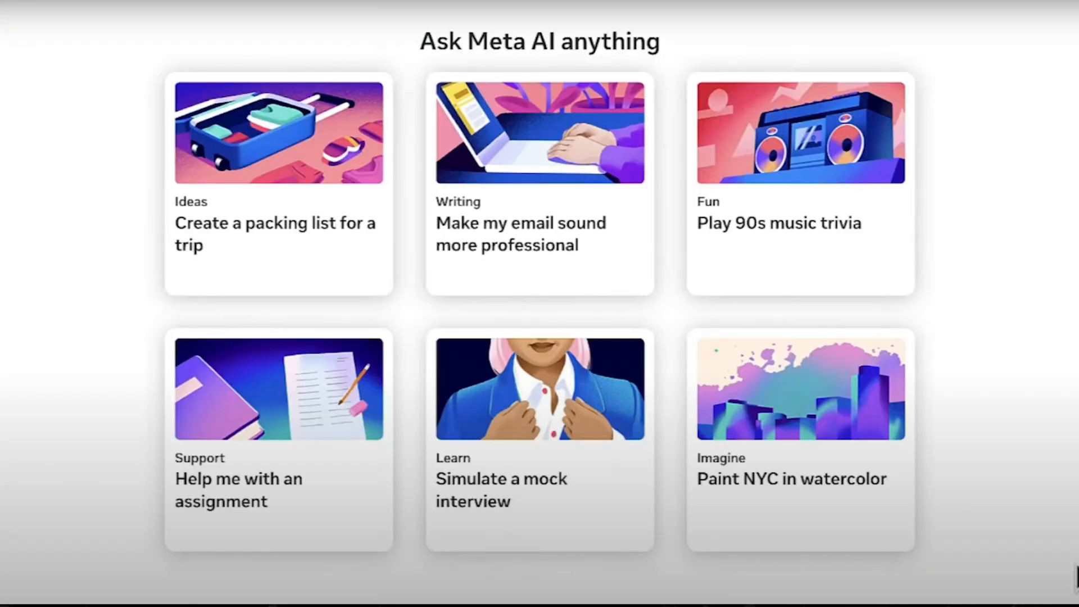
- Generate watercolor images of NYC from the suggested 'Paint NYC in watercolor' card
left_click(799, 479)
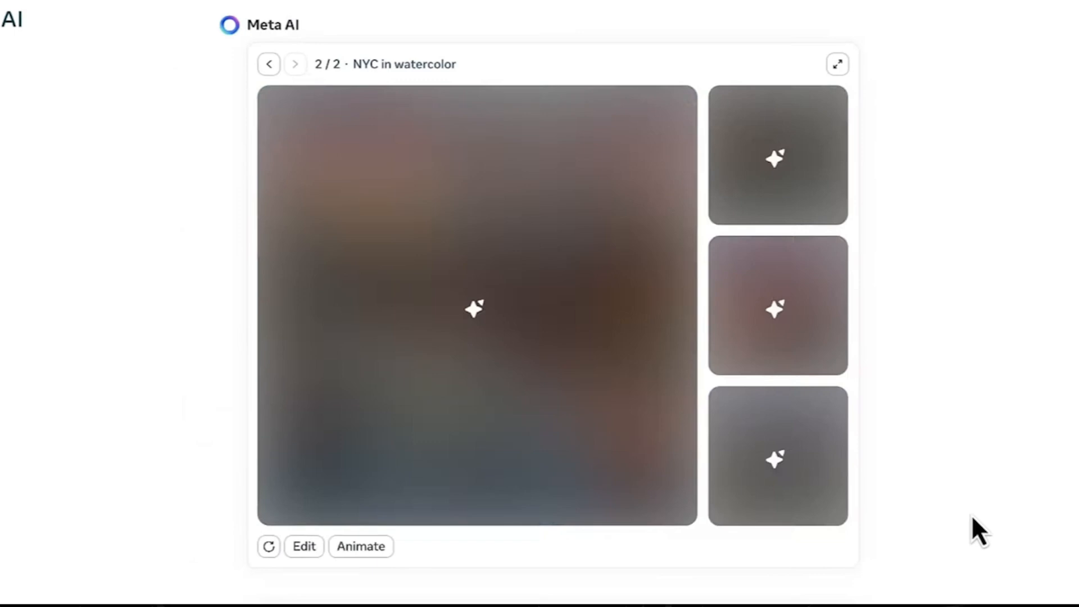